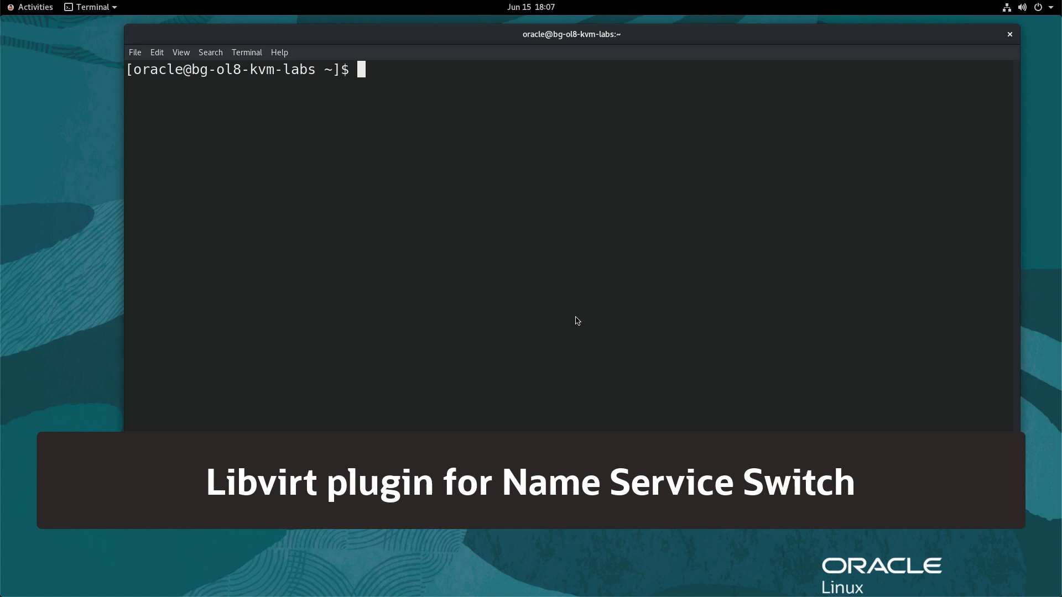
# Install the libvirt-nss package with 'sudo dnf install libvirt-nss' and confirm the transaction
pyautogui.write('sudo')
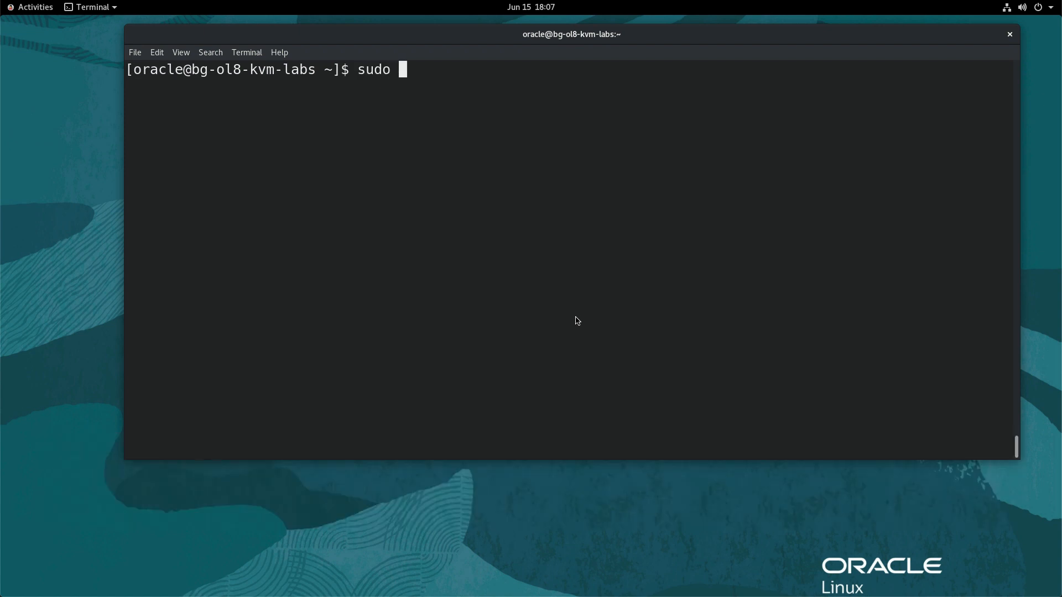
pyautogui.write('dnf i')
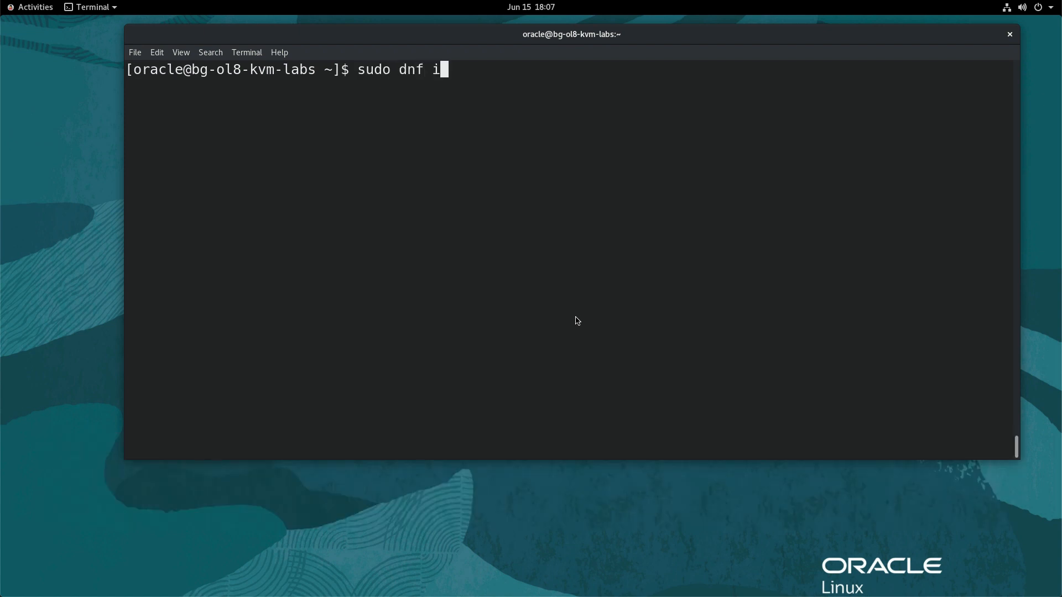
pyautogui.write('nstall li')
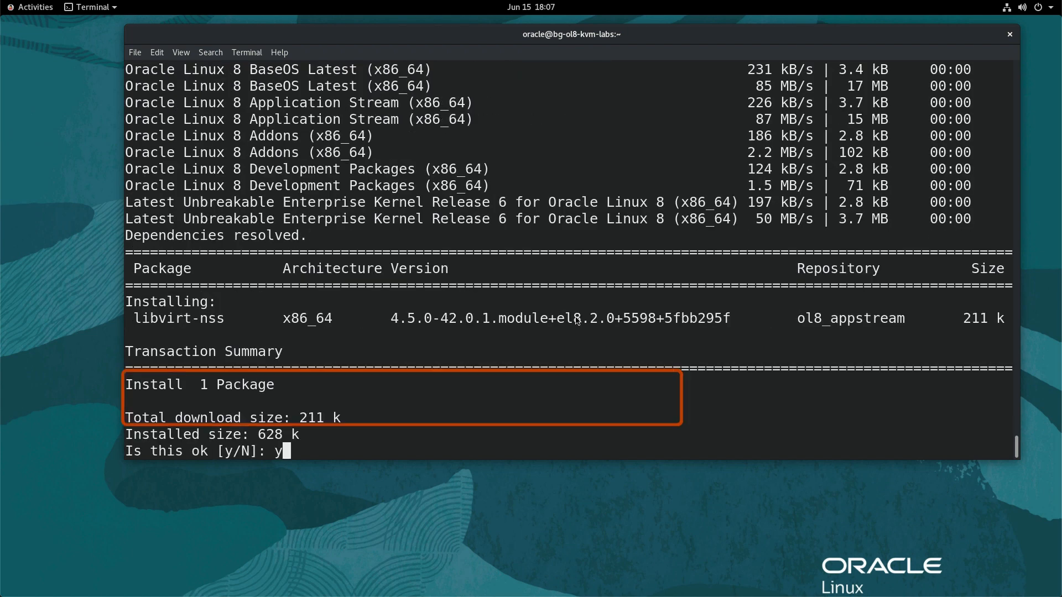
pyautogui.press('Return')
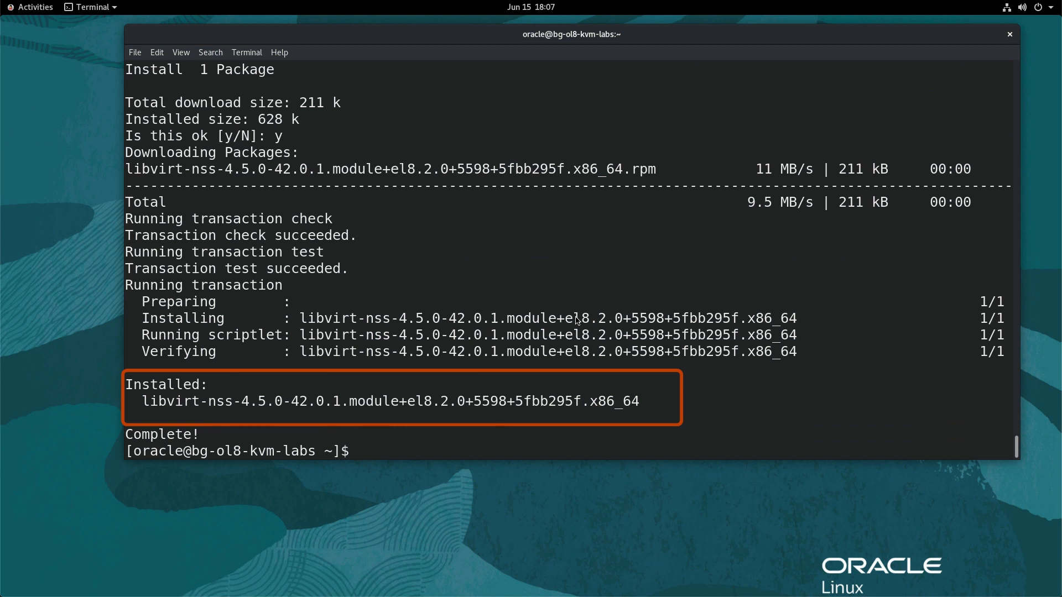
# Edit /etc/nsswitch.conf in vi, append libvirt_guest to the hosts line, and save with :wq!
pyautogui.write('sudo vi /')
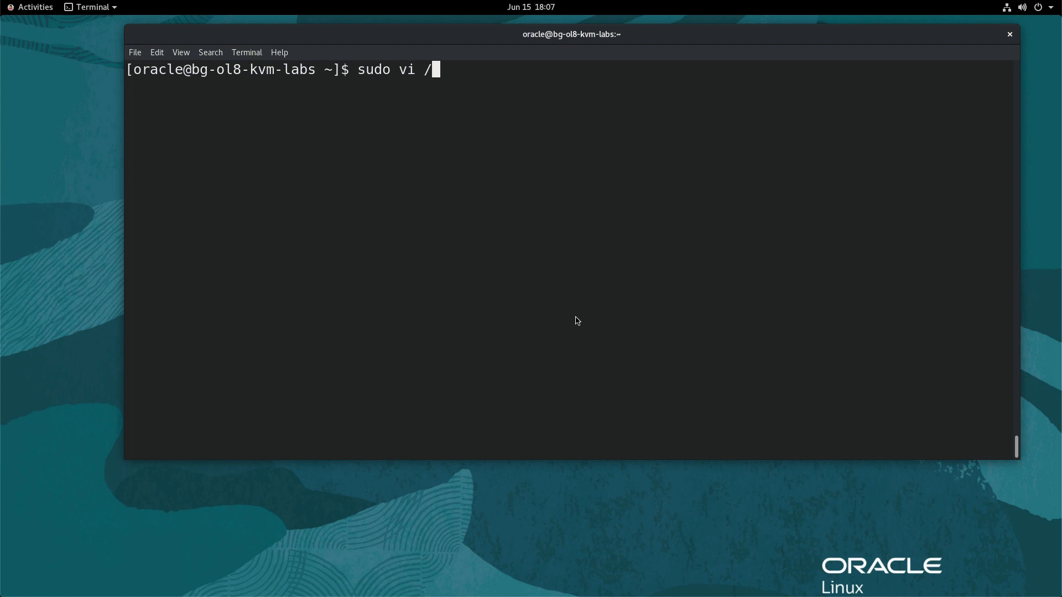
pyautogui.write('etc/nsswitch.conf')
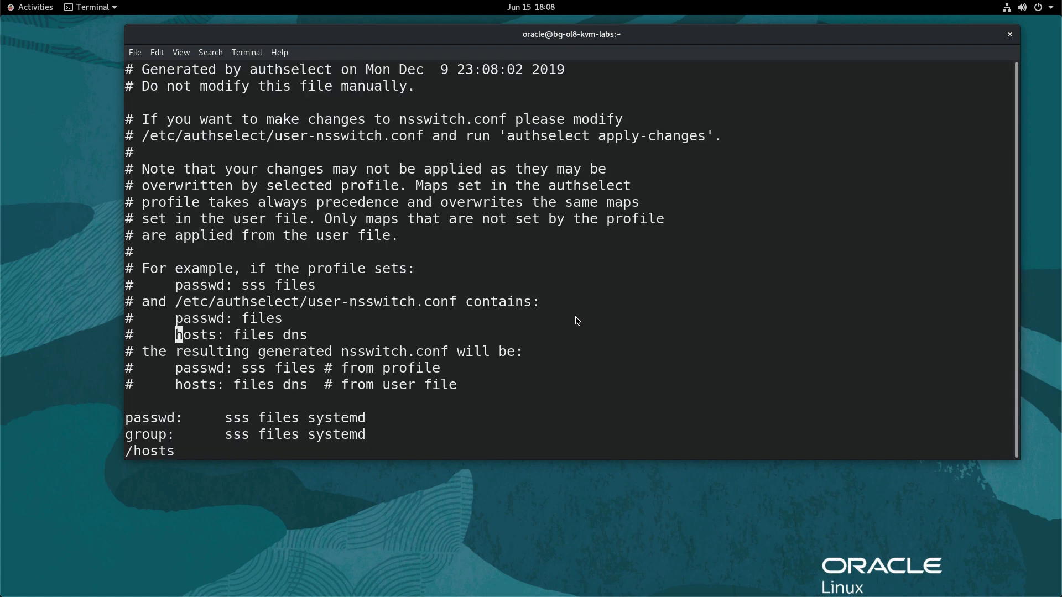
pyautogui.scroll(-3)
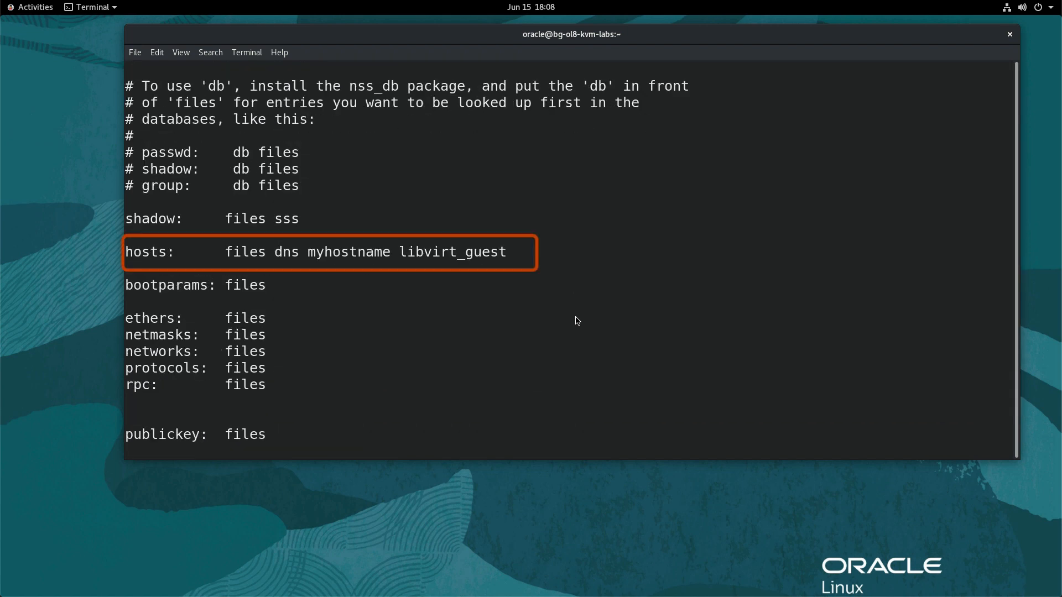
pyautogui.press('i')
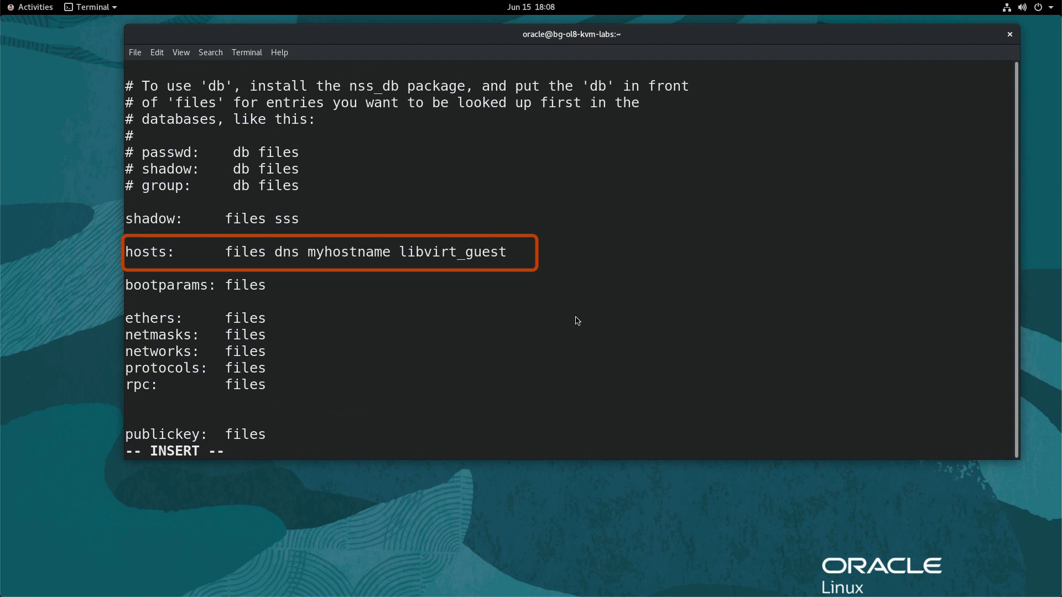
pyautogui.write(':wq')
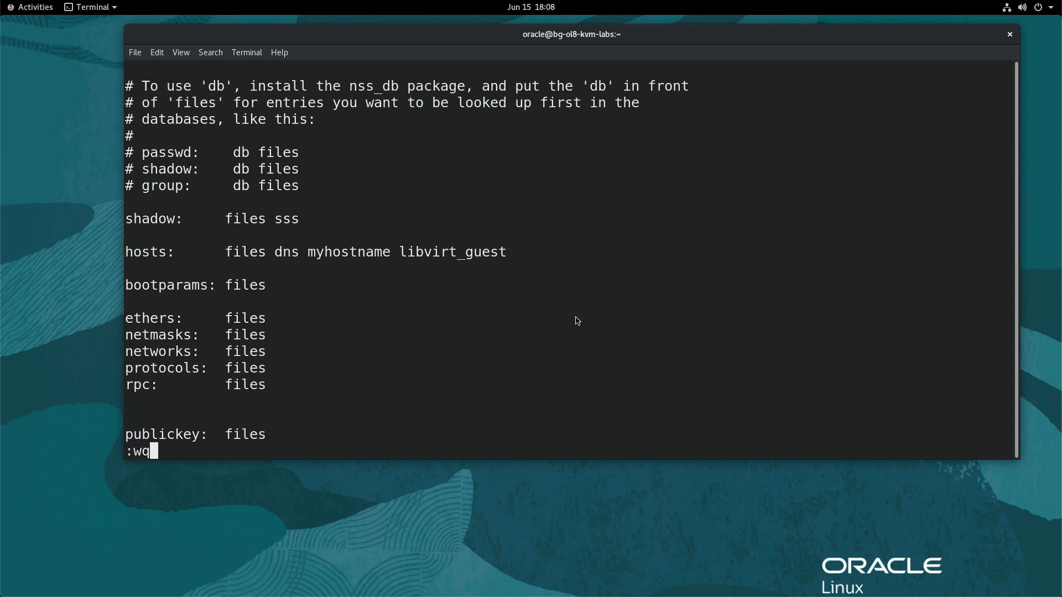
pyautogui.write('!')
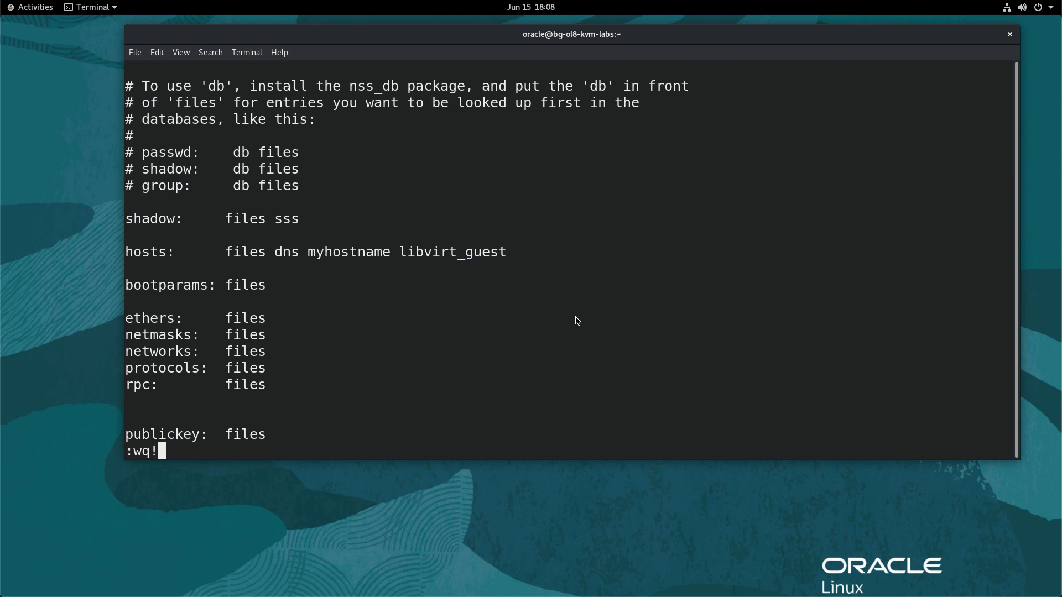
pyautogui.press('Return')
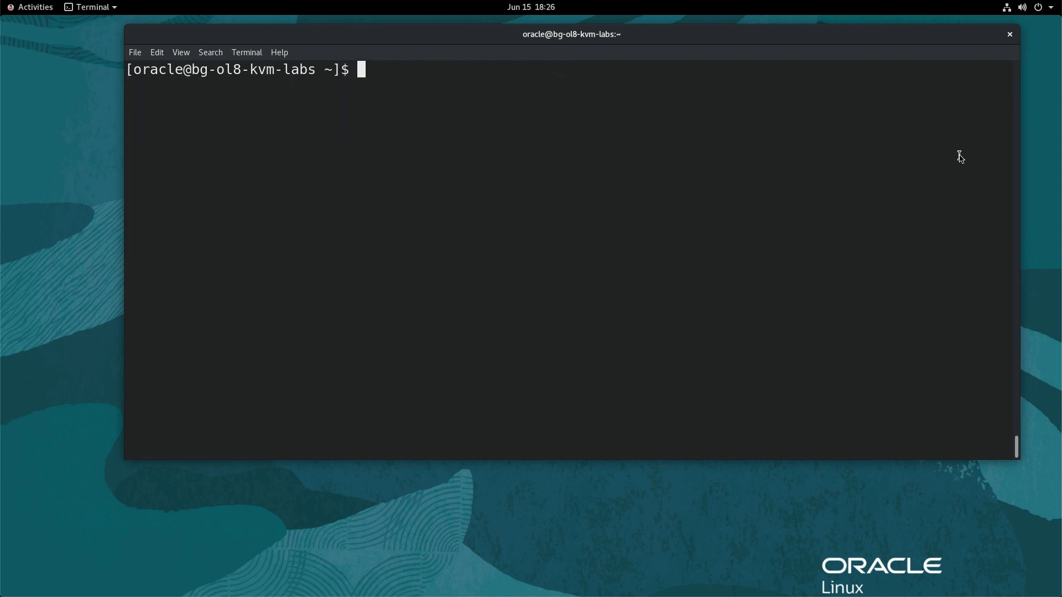
# List all virtual machines with 'sudo virsh list --all' to confirm ol8-test is running
pyautogui.write('sudo')
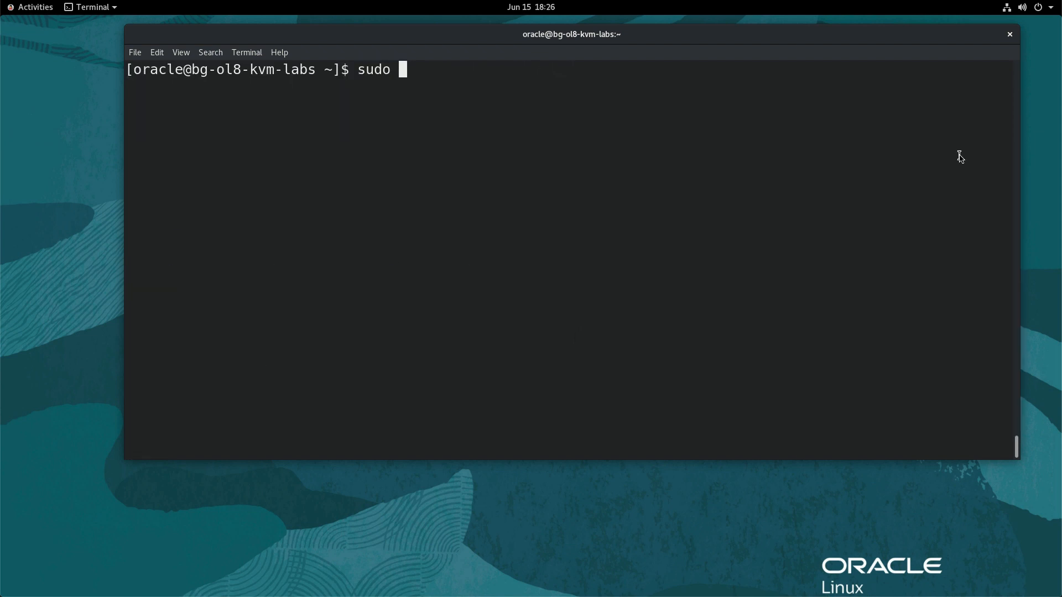
pyautogui.write('virsh')
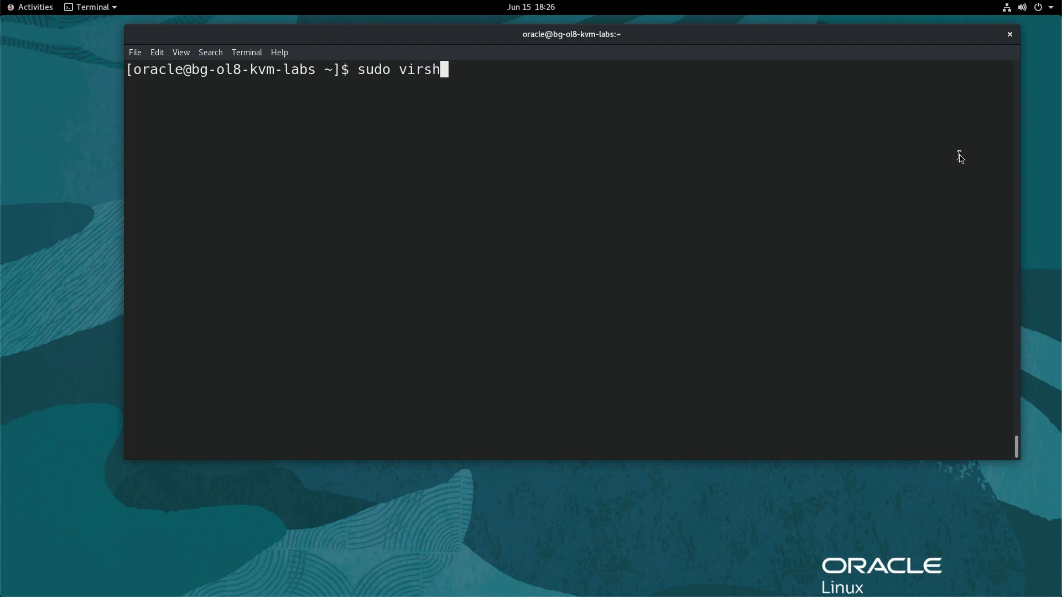
pyautogui.write('list --a')
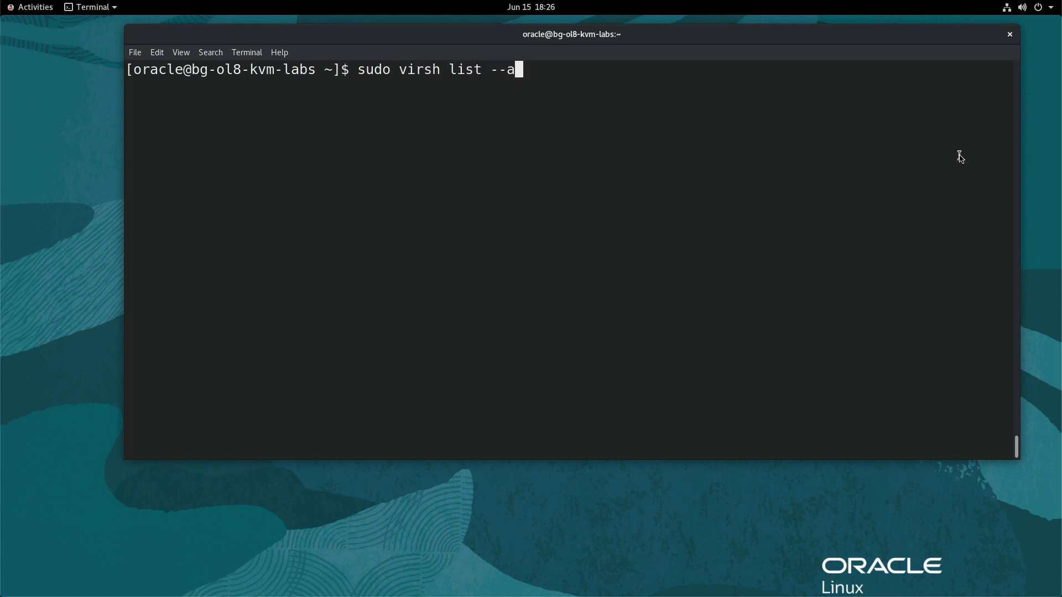
pyautogui.press('Return')
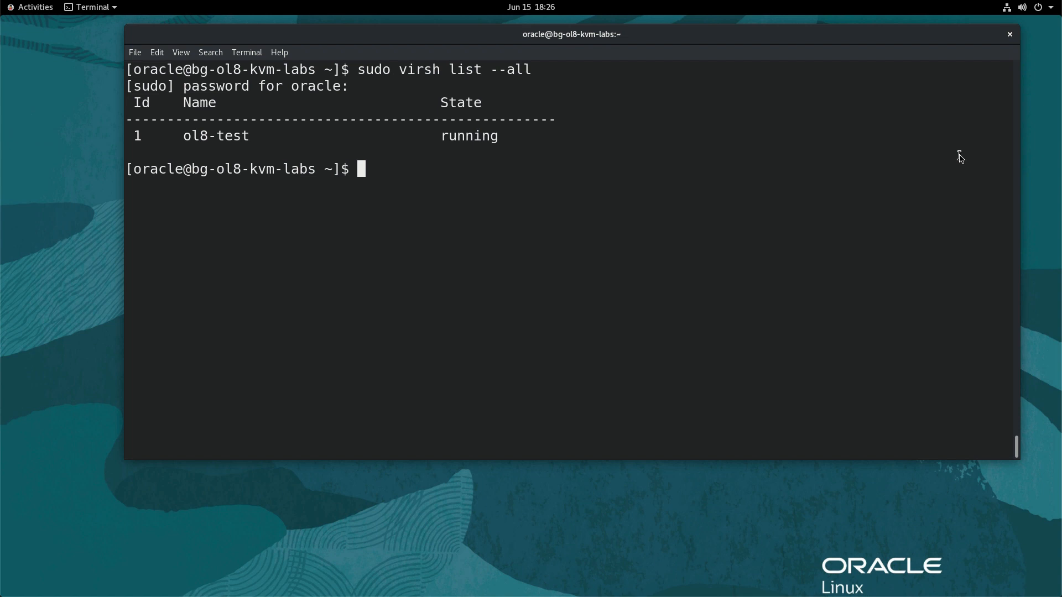
# Reboot the ol8-test guest with 'sudo virsh reboot ol8-test'
pyautogui.write('sudo virs')
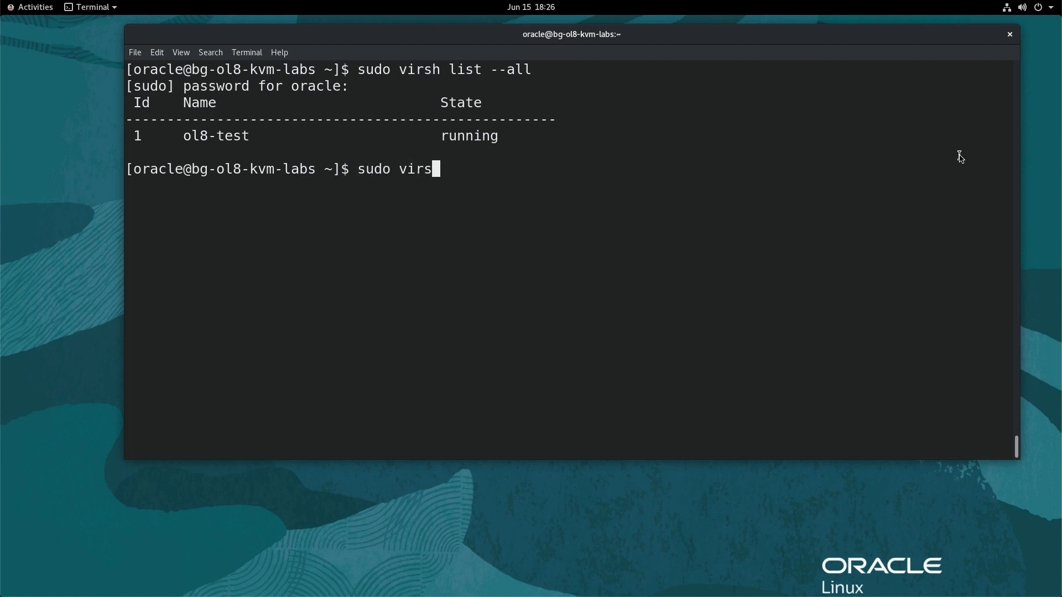
pyautogui.write('h reboot')
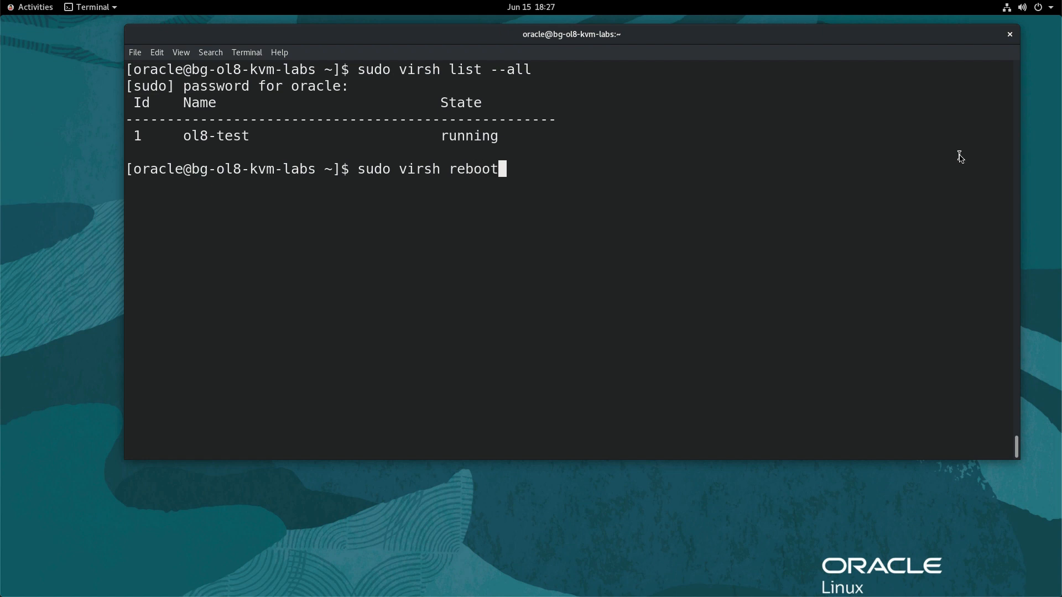
pyautogui.write('ol8-test')
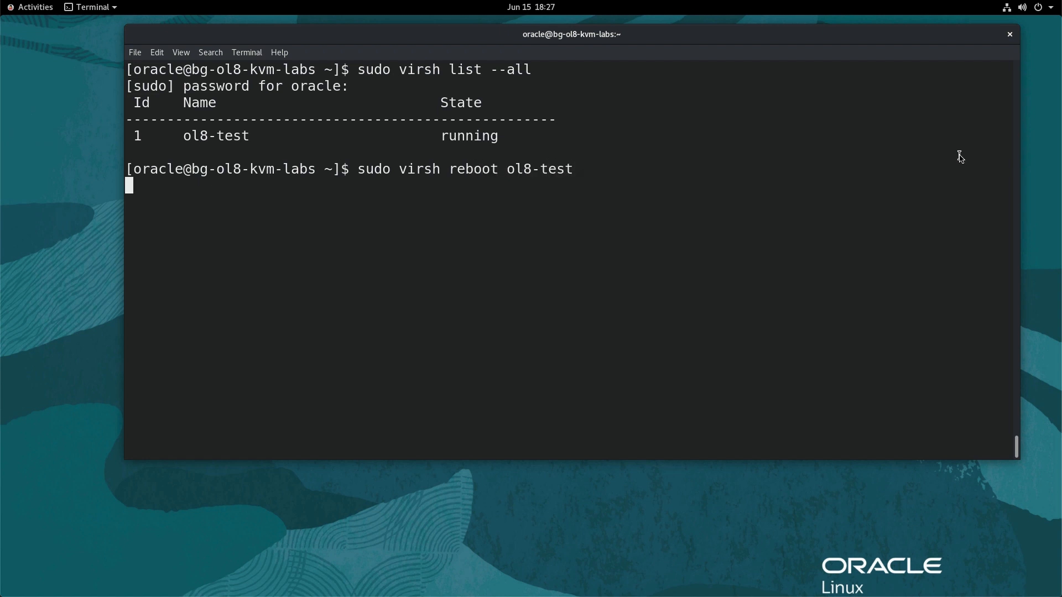
pyautogui.press('Return')
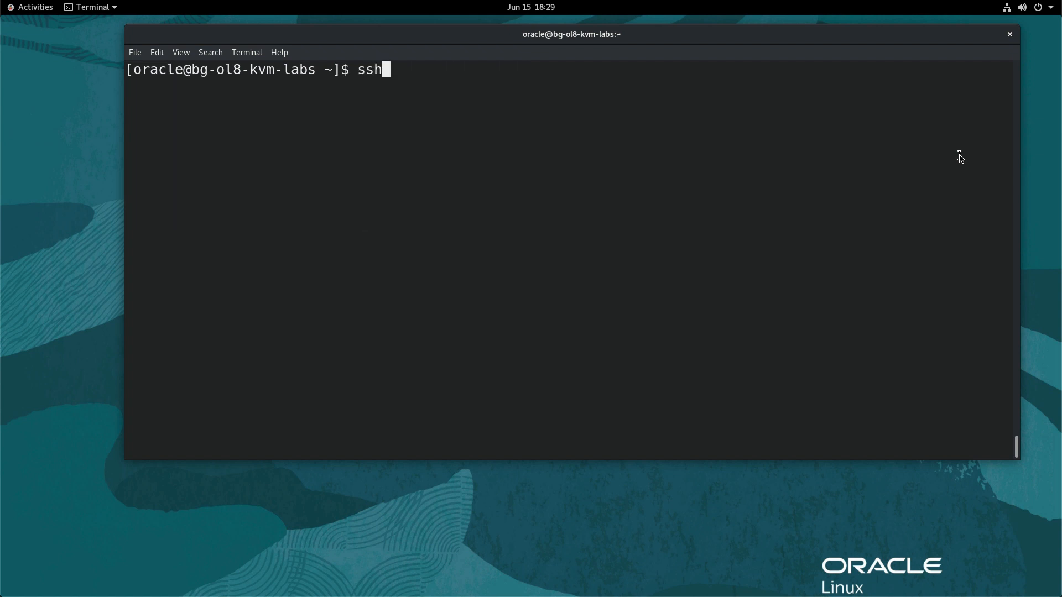
# Connect with 'ssh oracle@ol8-test' by hostname and answer yes to the host-authenticity prompt
pyautogui.write('oracle@')
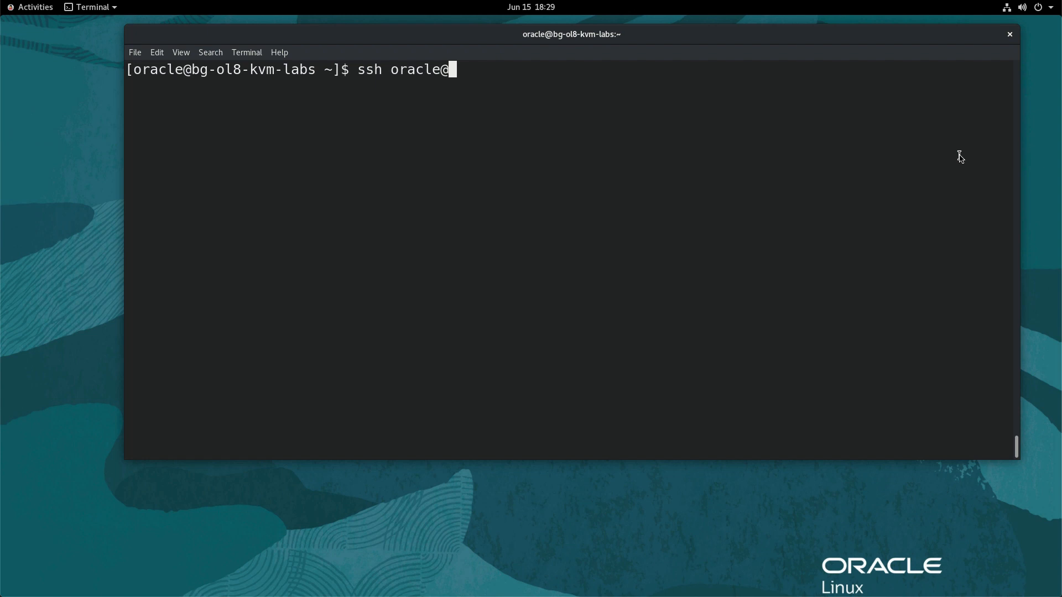
pyautogui.write('ol8-test')
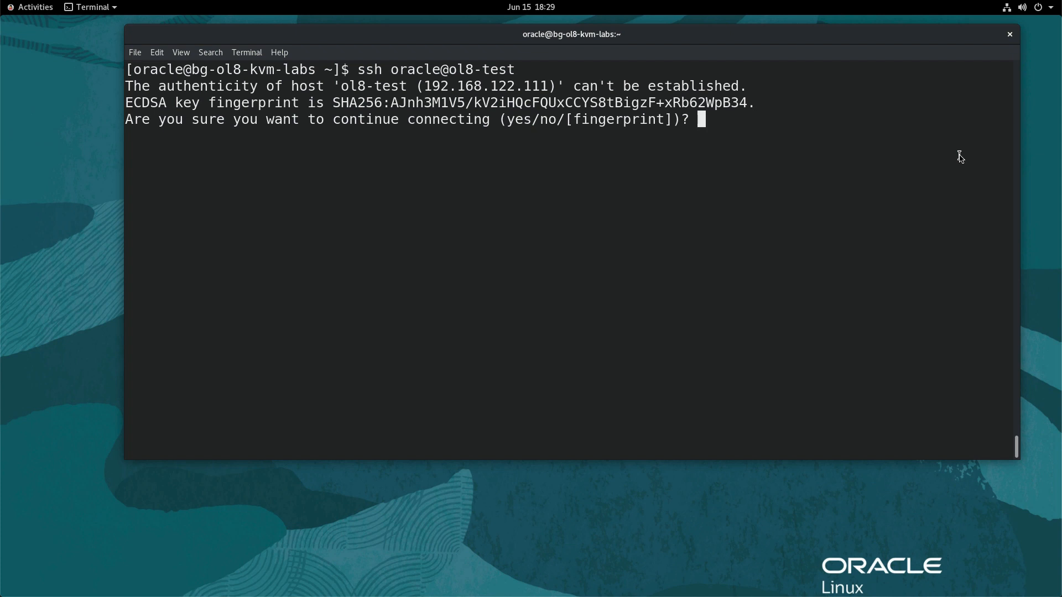
pyautogui.write('yes')
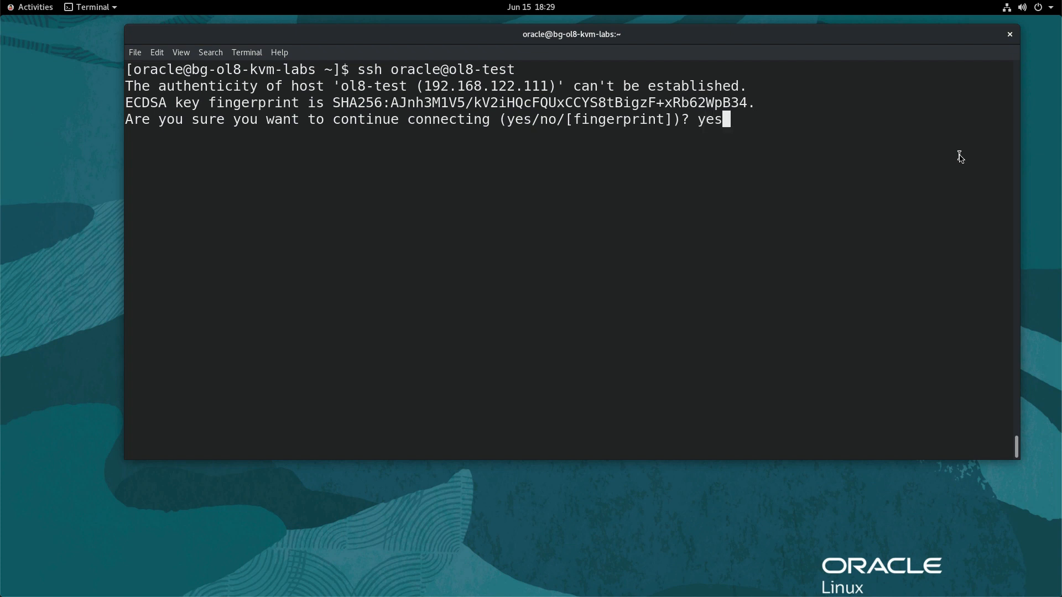